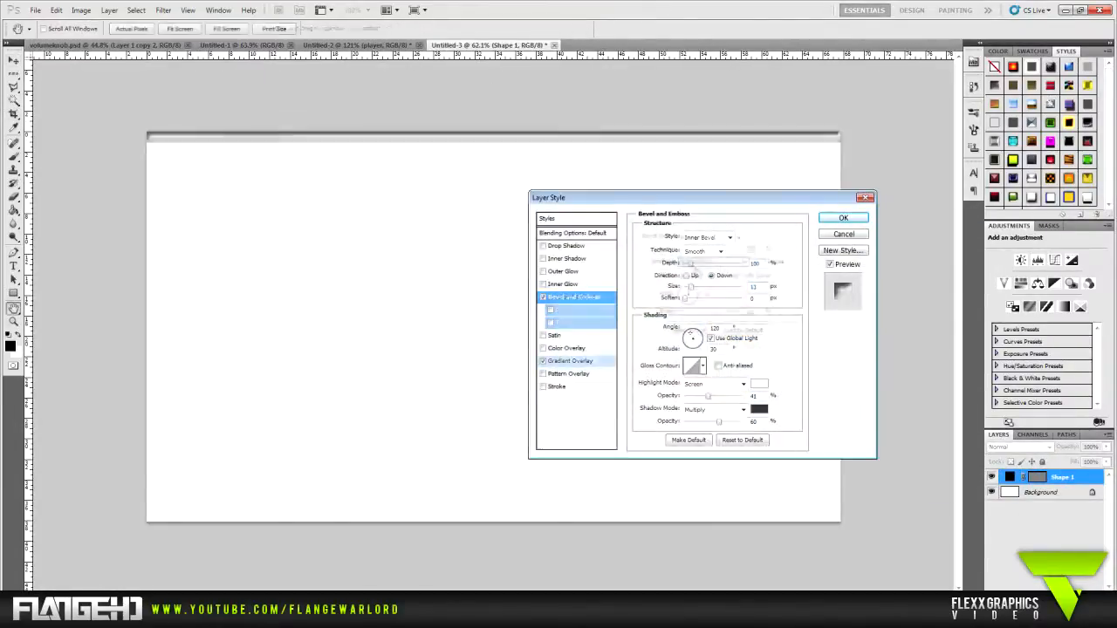
Apply Bevel and Emboss with a Gradient Overlay to the top bar and a red Outer Glow to the circle
click(569, 360)
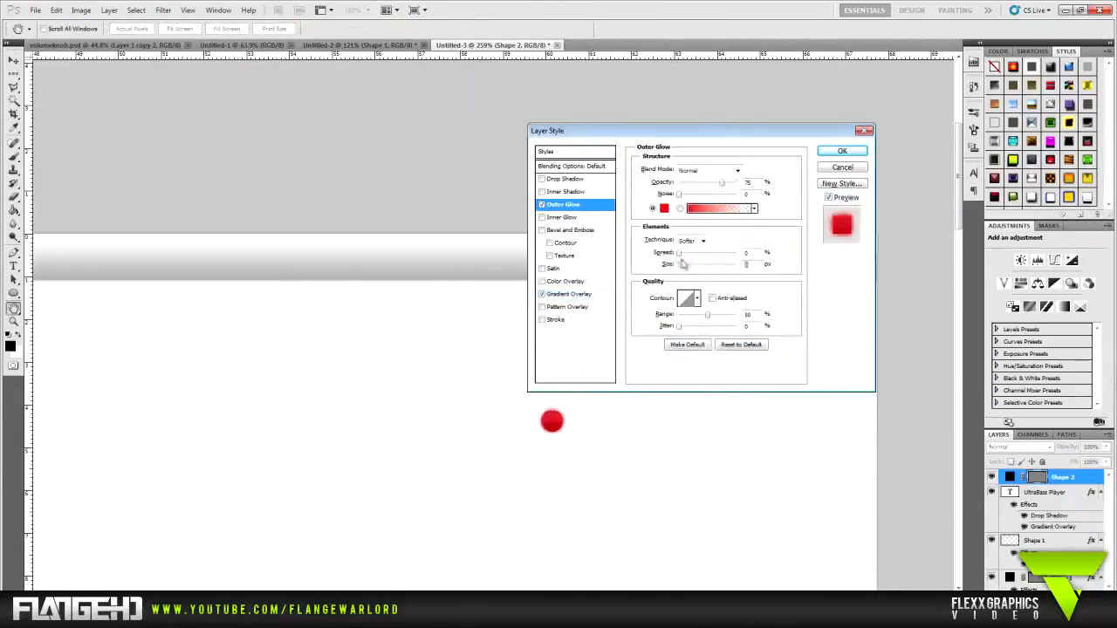
click(841, 151)
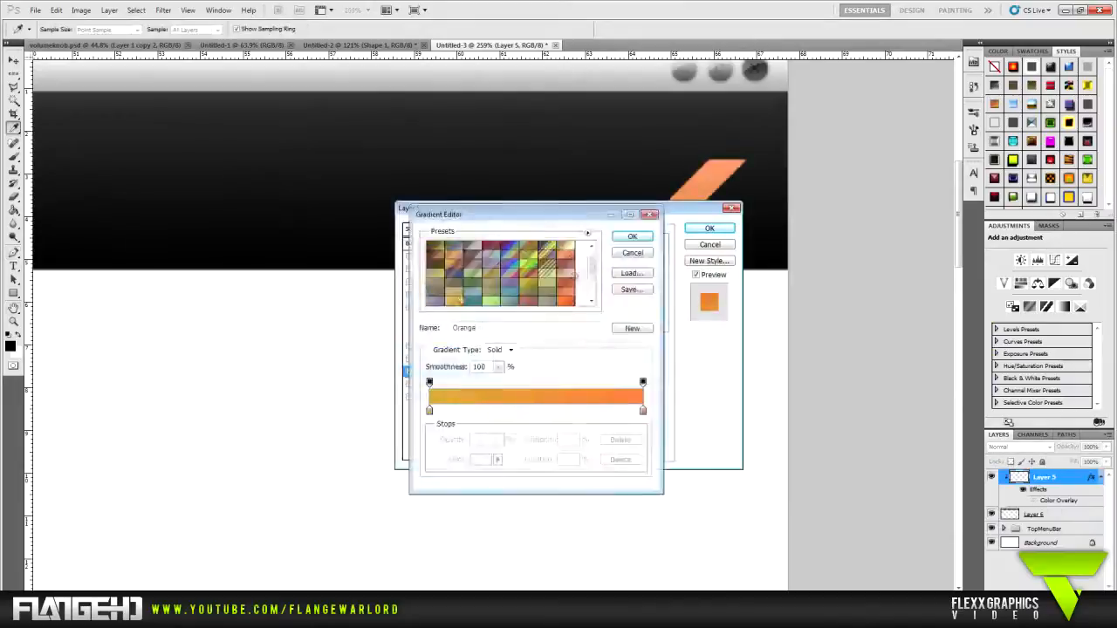
Fill the logo tile lime green and give the FLANGEHD logo layer an Outer Glow
click(631, 236)
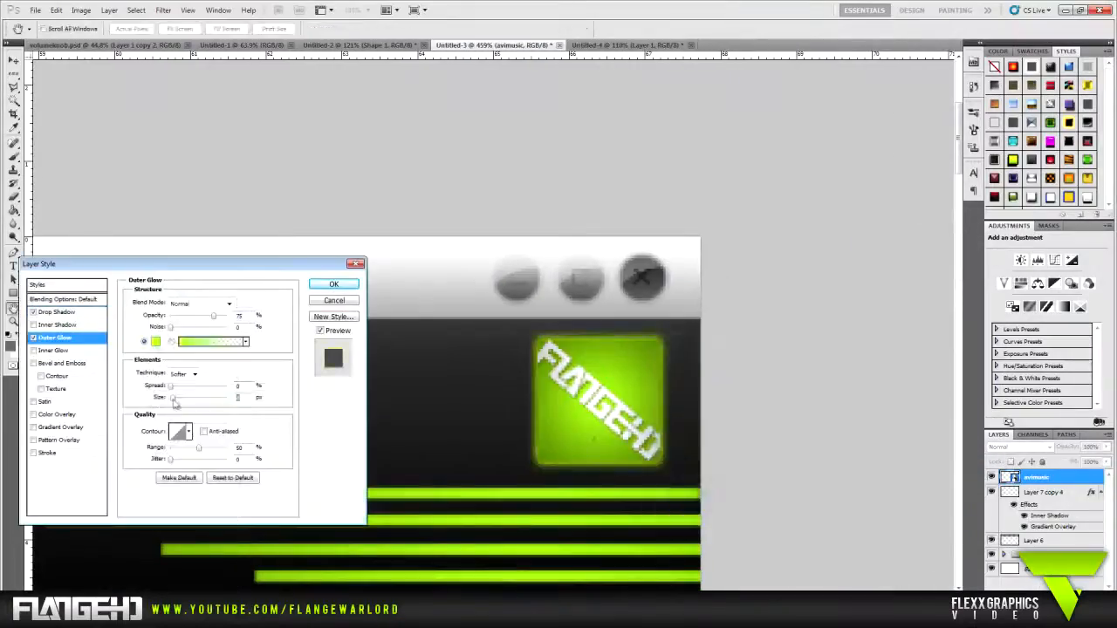
Style the rounded bar green with bevel and label it 'Foo Fighters - Rope' above a black track
click(333, 283)
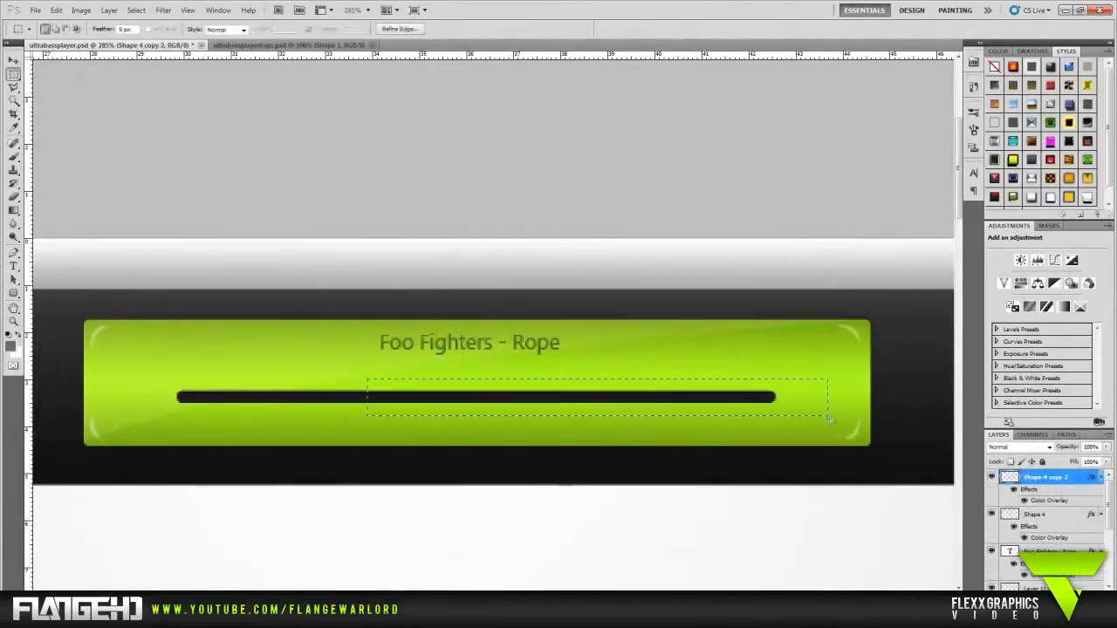
Marquee-select the right portion of the progress track with the Rectangular Marquee Tool
click(14, 321)
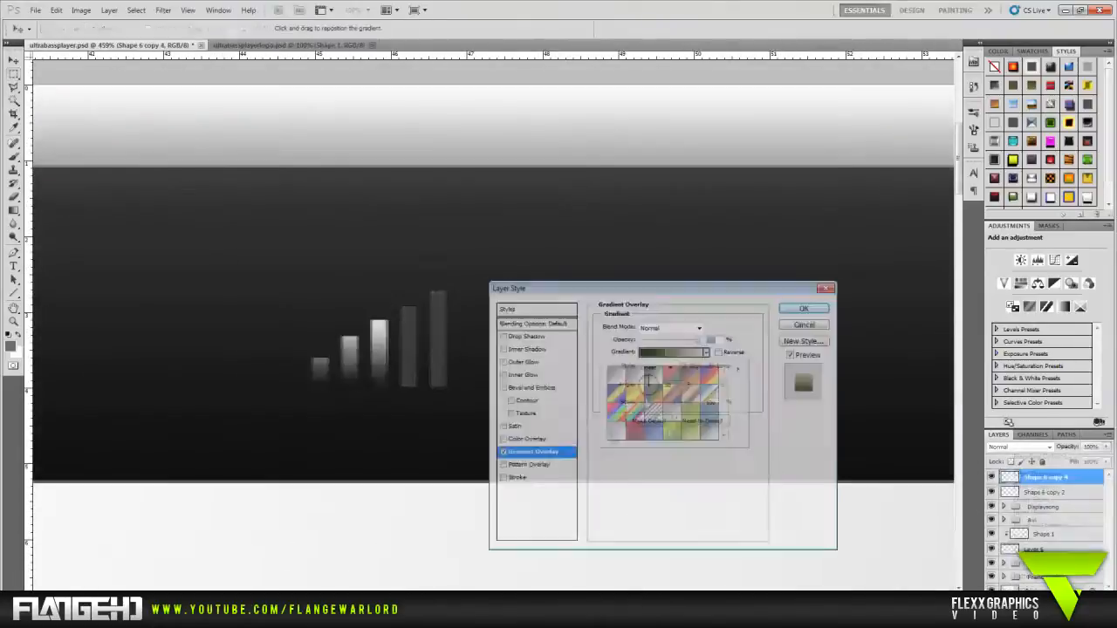
Add gradient-filled rising green bars labelled 'Volume' beside white control icons
click(803, 307)
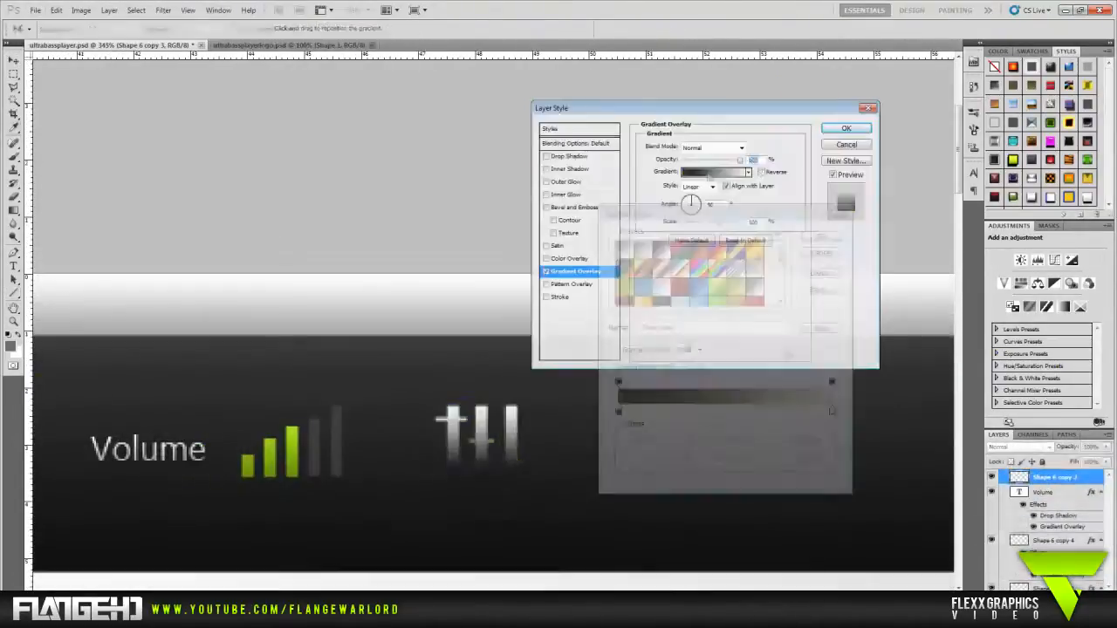
click(845, 129)
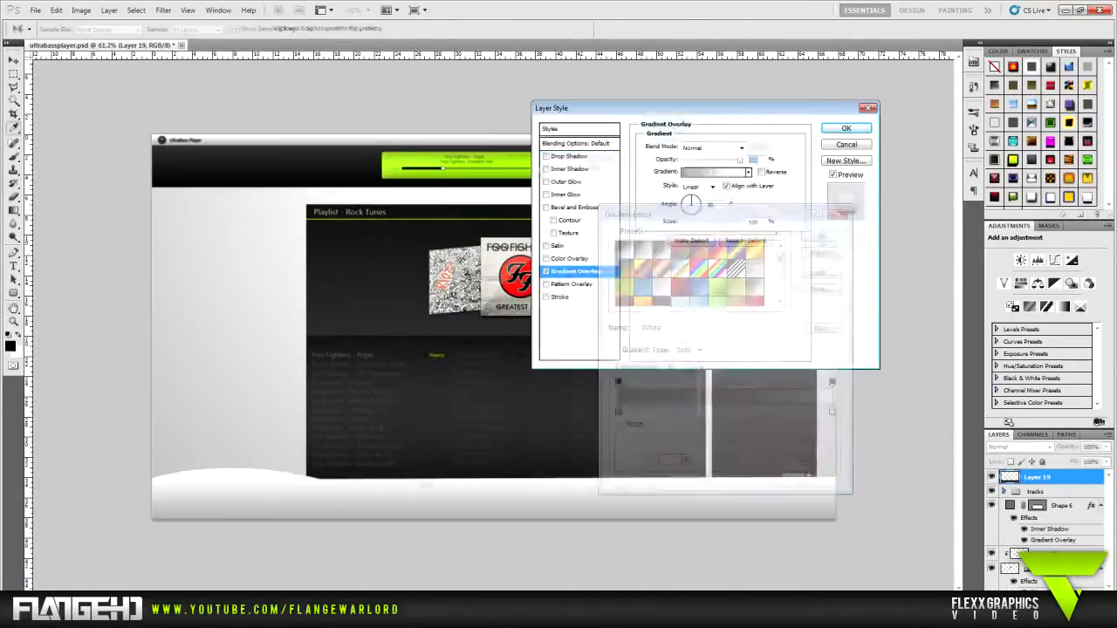
Gradient-fill the playlist panel, place the album covers and add the ultrabass logo text
click(845, 129)
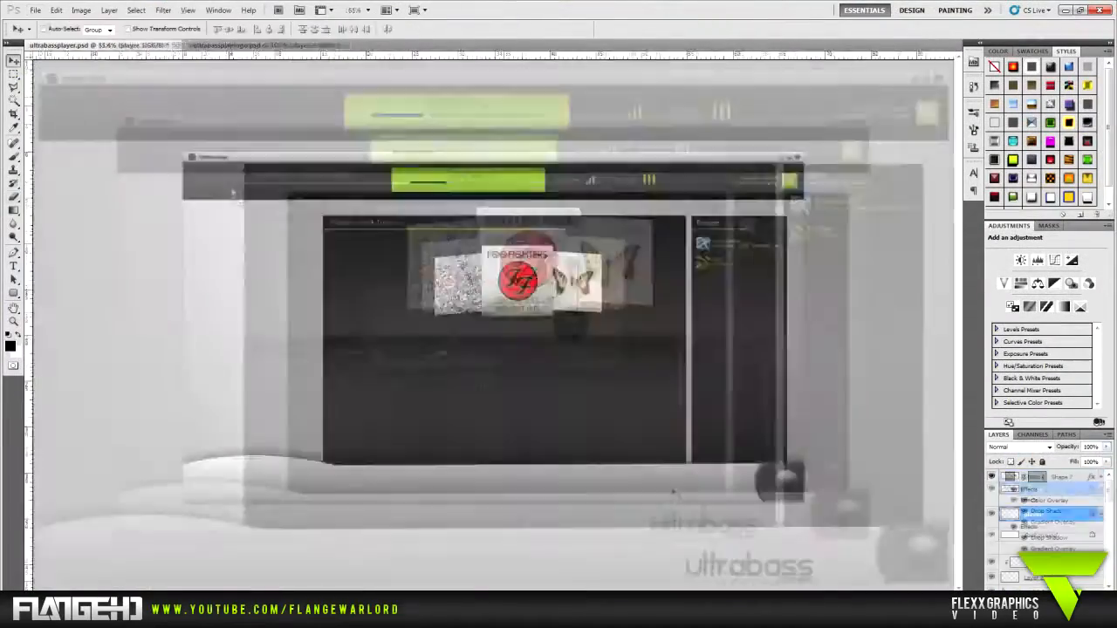